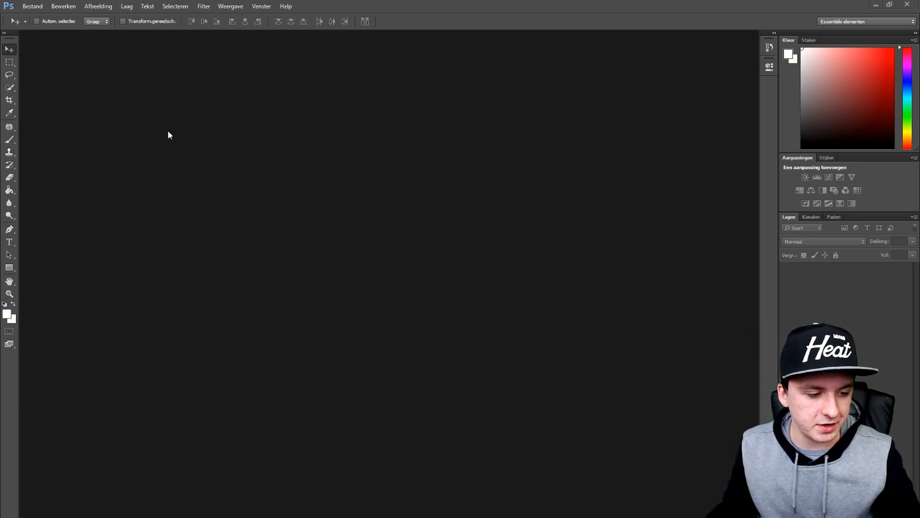
- Search the Start menu for 'resolution' to find the display settings
{"action": "left_click", "coordinate": [11, 513]}
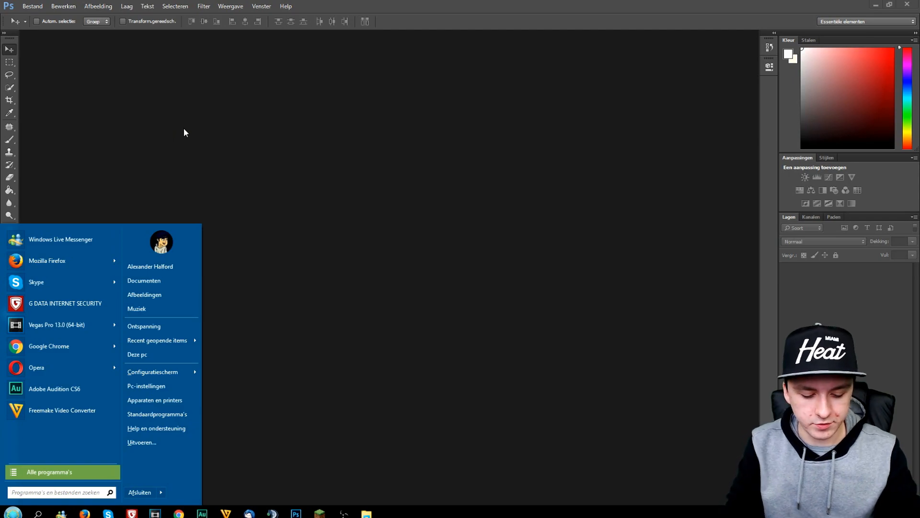
{"action": "type", "text": "resolution"}
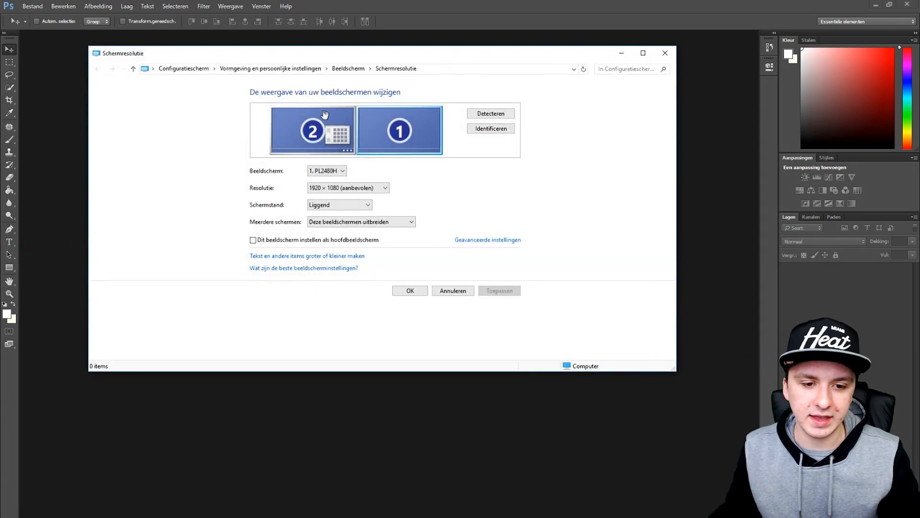
- Compare monitors 1 and 2, confirm display 2 is 1920 × 1080, and cancel unchanged
{"action": "left_click", "coordinate": [313, 130]}
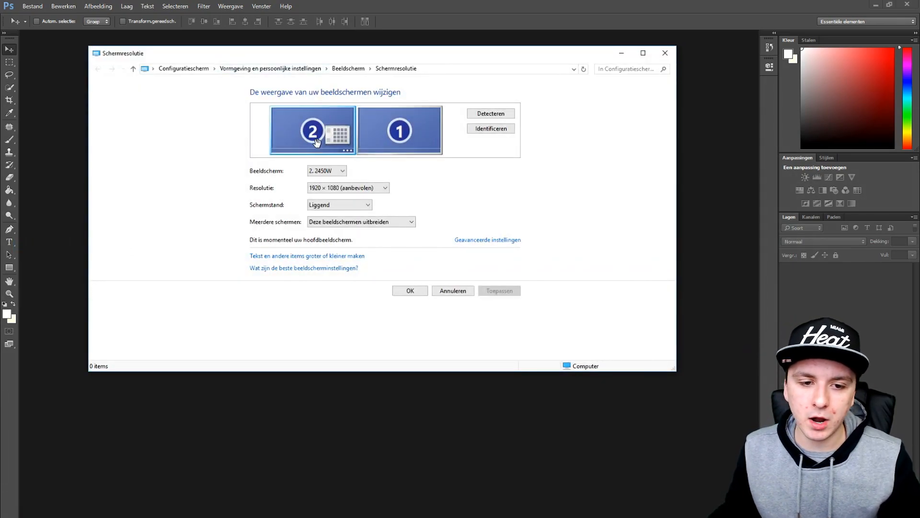
{"action": "left_click", "coordinate": [399, 129]}
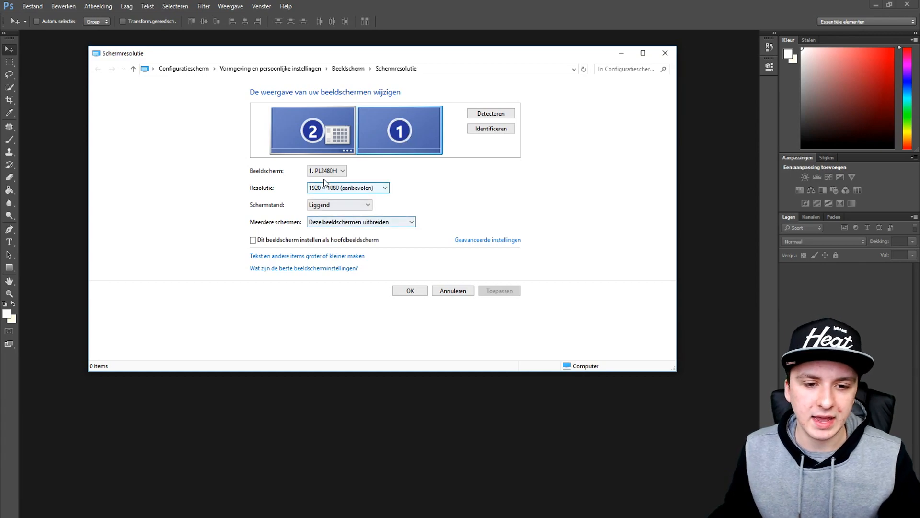
{"action": "left_click", "coordinate": [312, 129]}
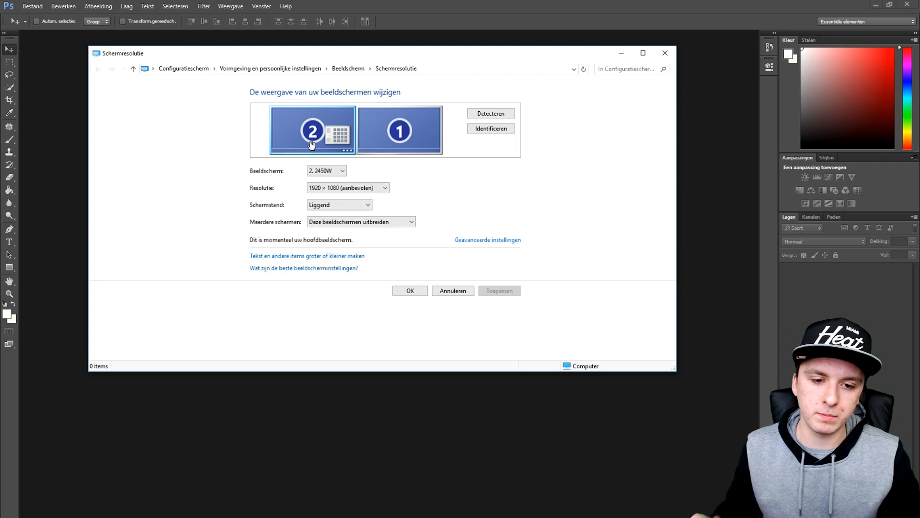
{"action": "mouse_move", "coordinate": [331, 168]}
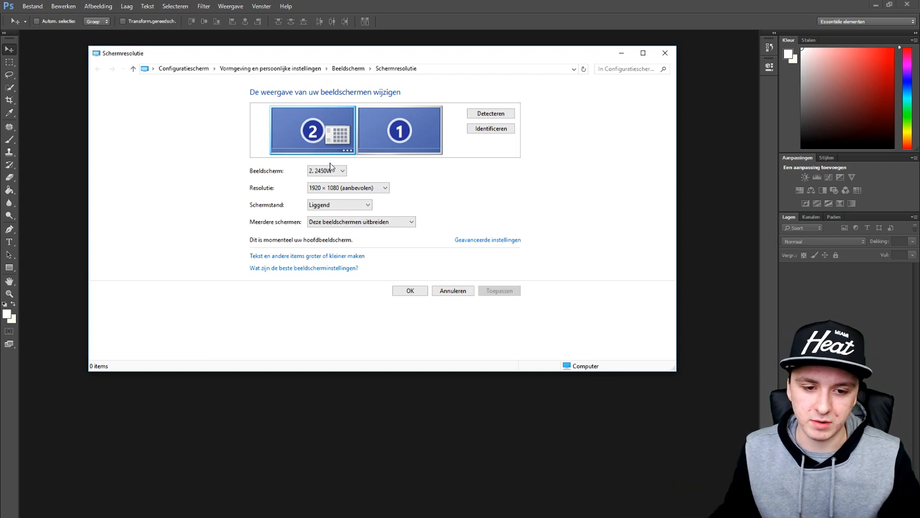
{"action": "mouse_move", "coordinate": [284, 191]}
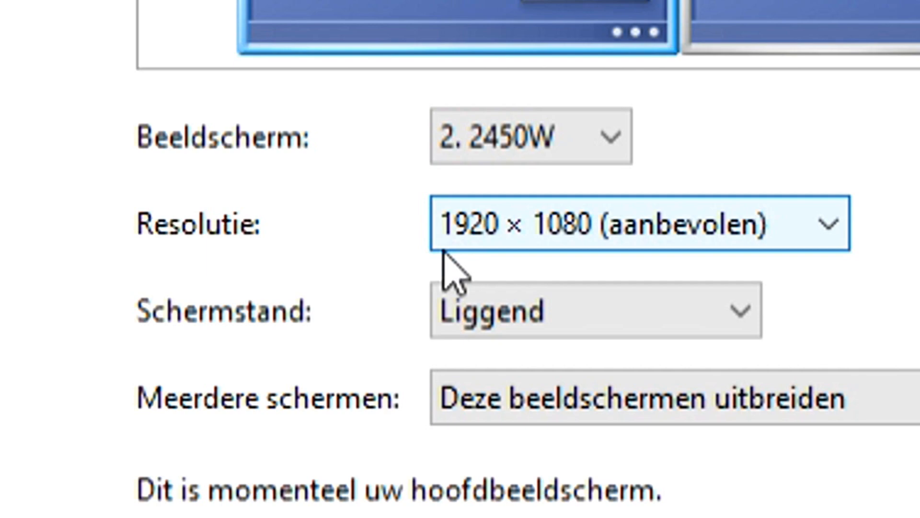
{"action": "mouse_move", "coordinate": [675, 253]}
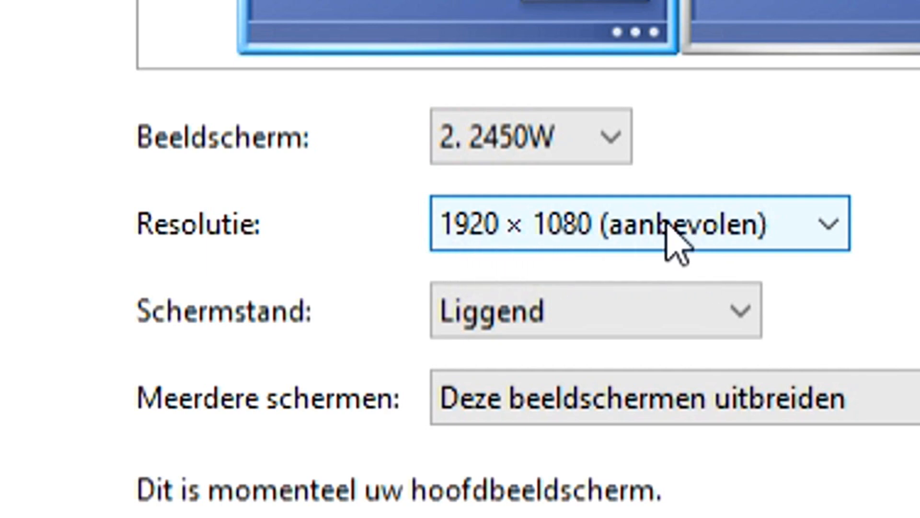
{"action": "left_click", "coordinate": [385, 187]}
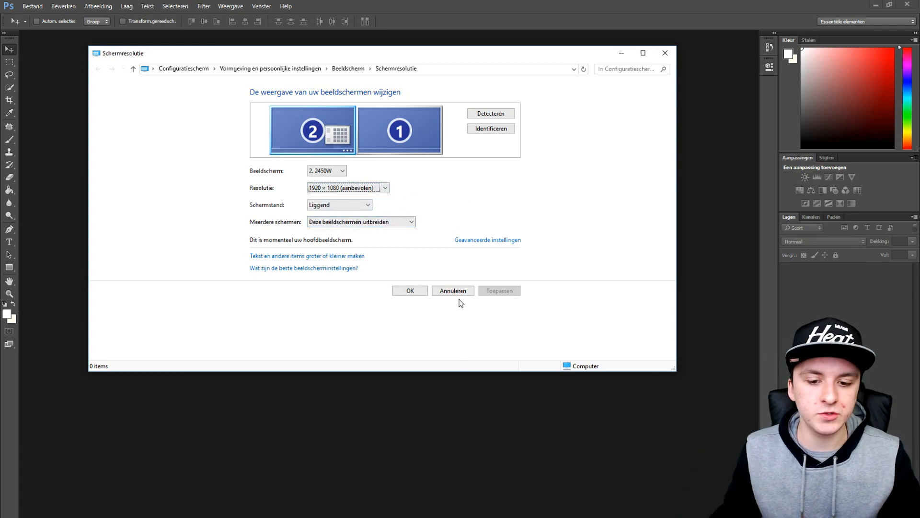
{"action": "left_click", "coordinate": [452, 290]}
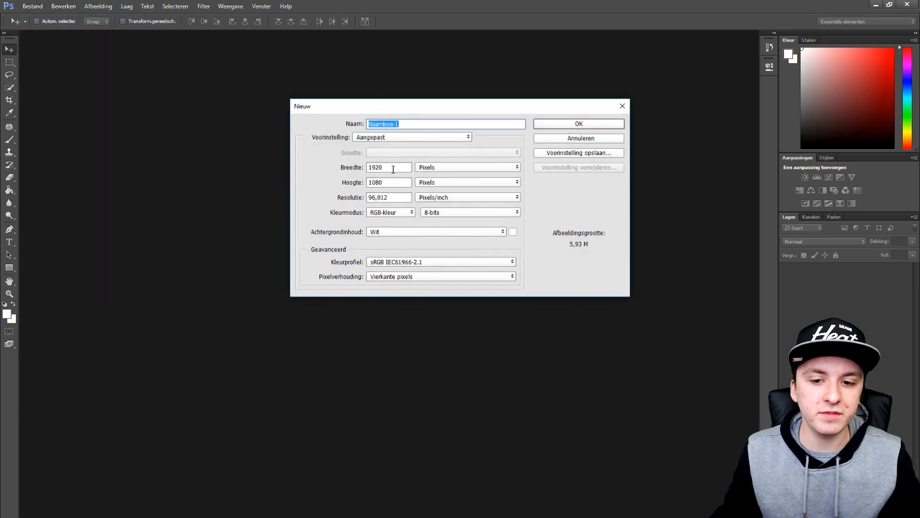
- Set the new document width to 1920, keeping height at 1080 pixels
{"action": "triple_click", "coordinate": [389, 168]}
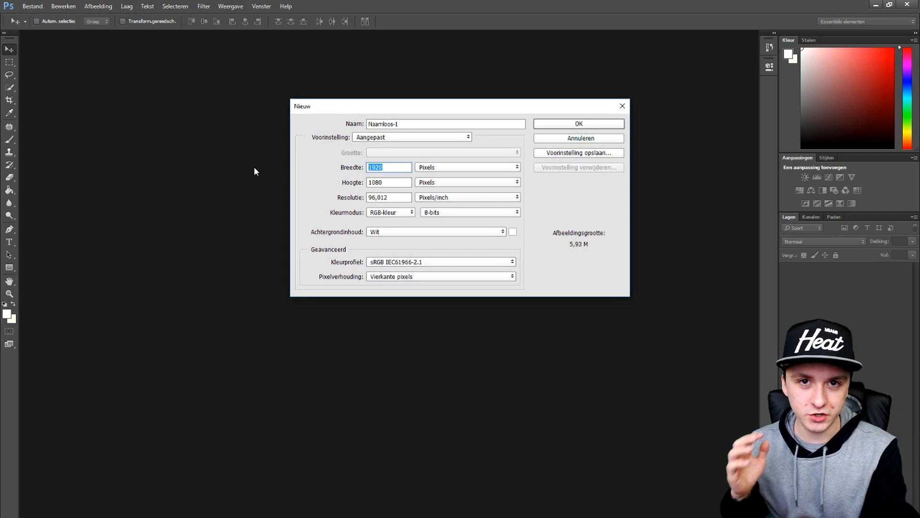
{"action": "type", "text": "192"}
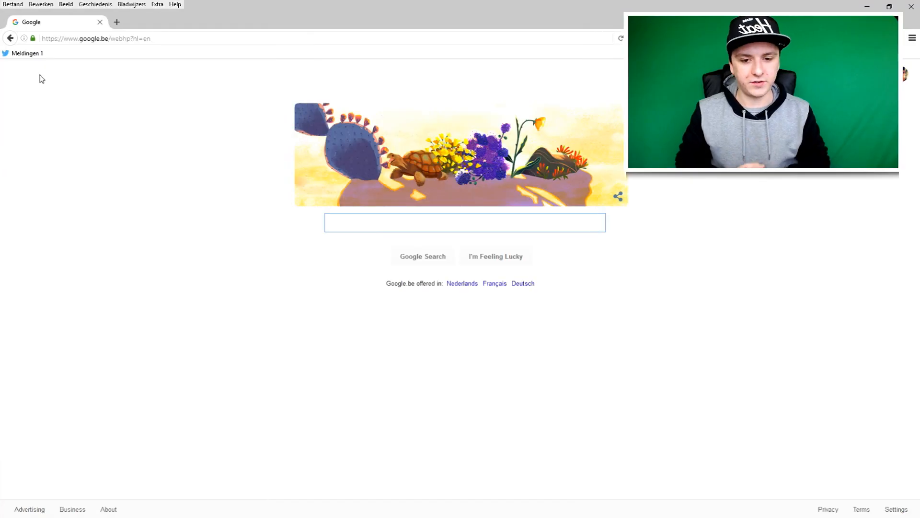
{"action": "mouse_move", "coordinate": [425, 197]}
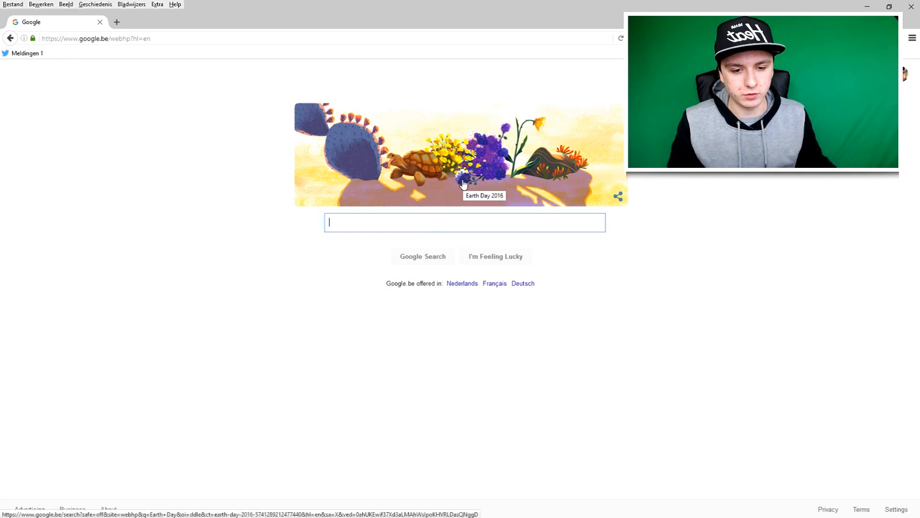
{"action": "mouse_move", "coordinate": [462, 222]}
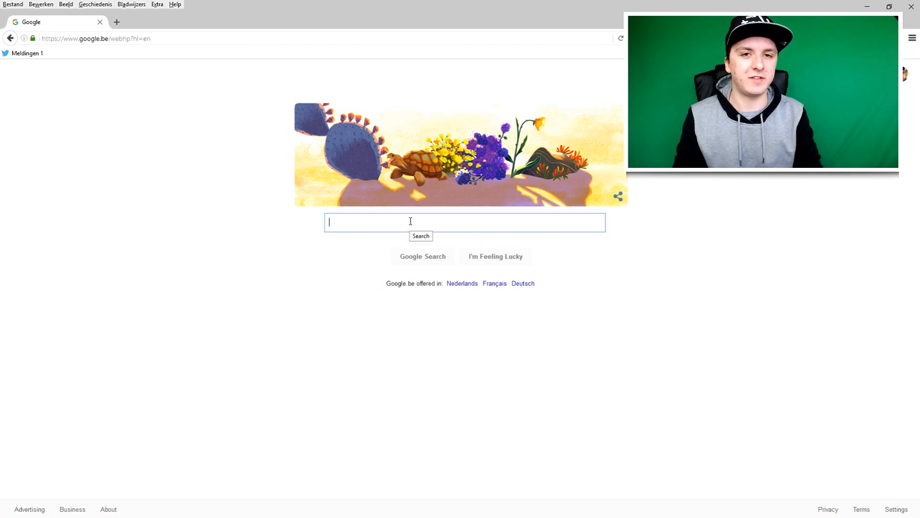
- Search Google for 'sunset'
{"action": "type", "text": "sunset"}
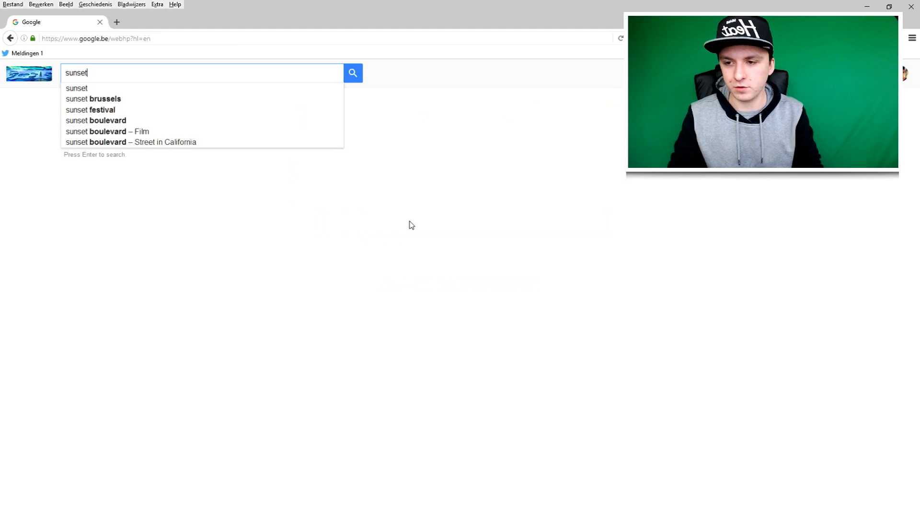
{"action": "key", "text": "Return"}
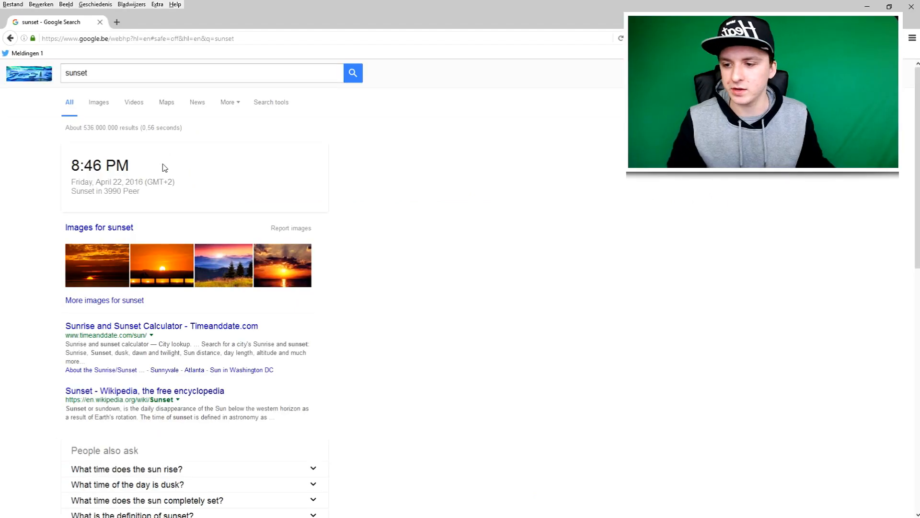
{"action": "mouse_move", "coordinate": [164, 165]}
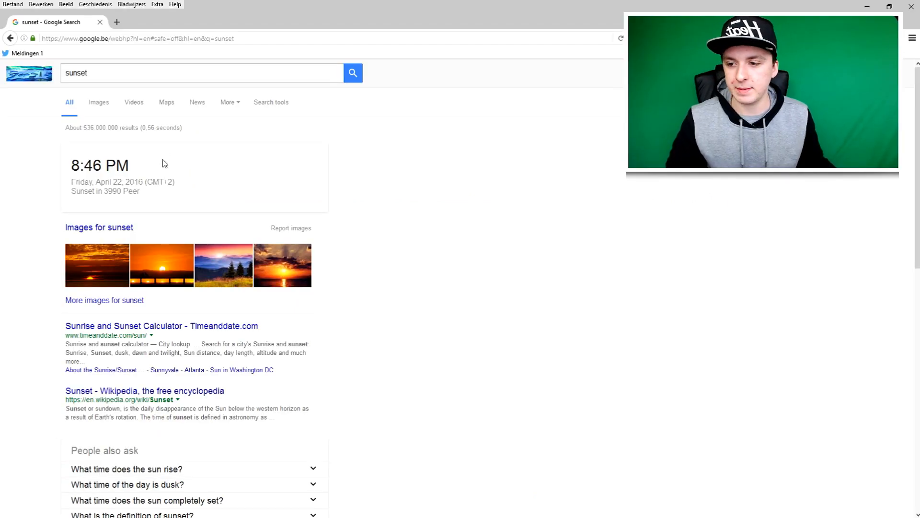
- Show sunset image results and preview a sunset picture at larger size
{"action": "left_click", "coordinate": [98, 102]}
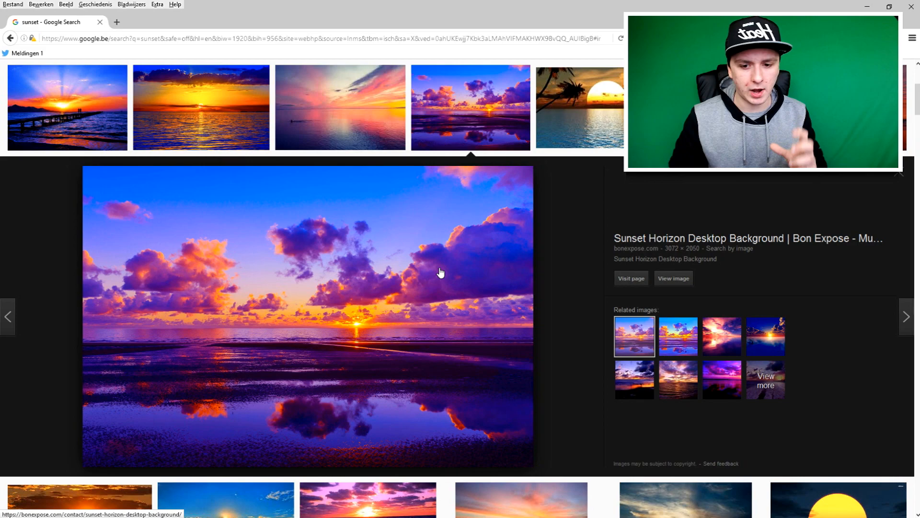
{"action": "scroll", "scroll_direction": "down", "scroll_amount": 3}
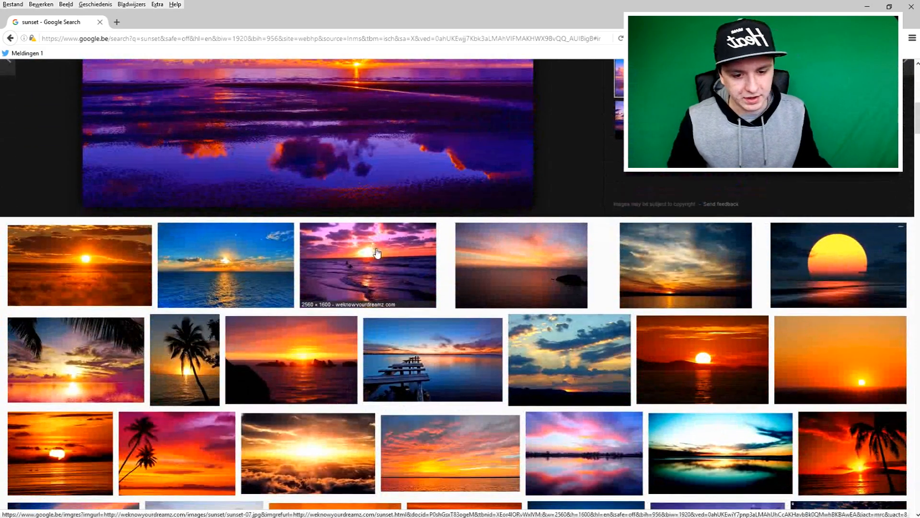
{"action": "scroll", "scroll_direction": "down", "scroll_amount": 3}
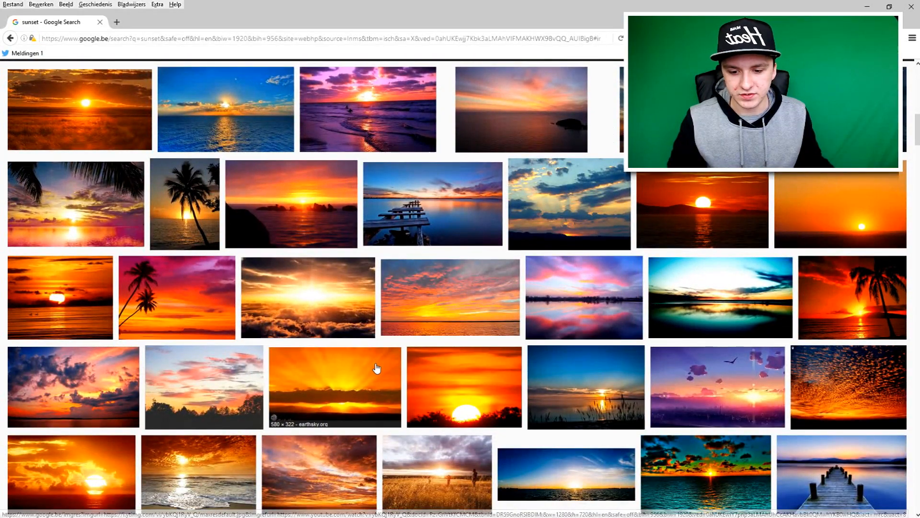
{"action": "left_click", "coordinate": [334, 387]}
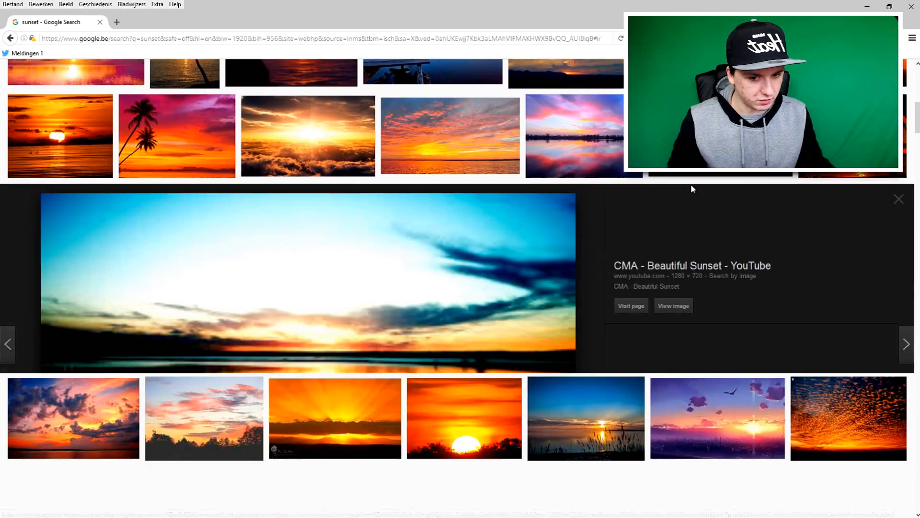
- Open the enlarged preview of the teal sunset-over-water photo
{"action": "scroll", "scroll_direction": "down", "scroll_amount": 3}
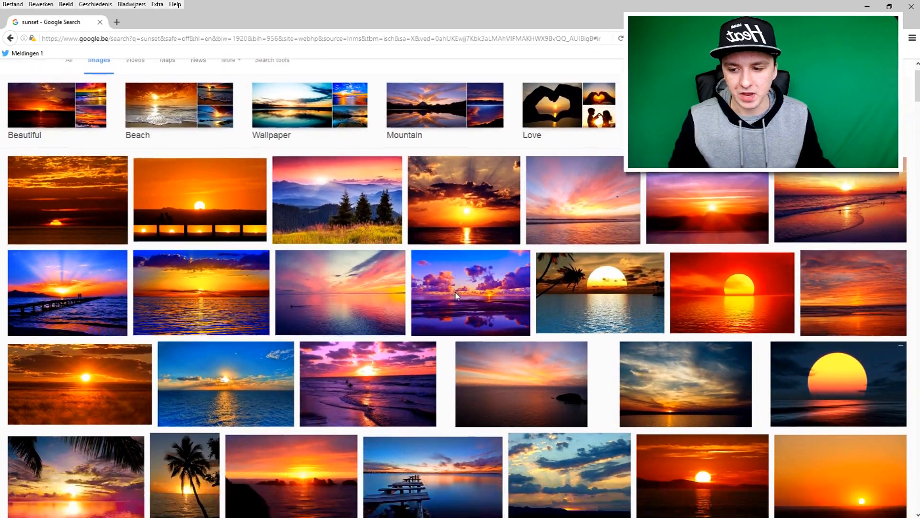
{"action": "scroll", "scroll_direction": "down", "scroll_amount": 3}
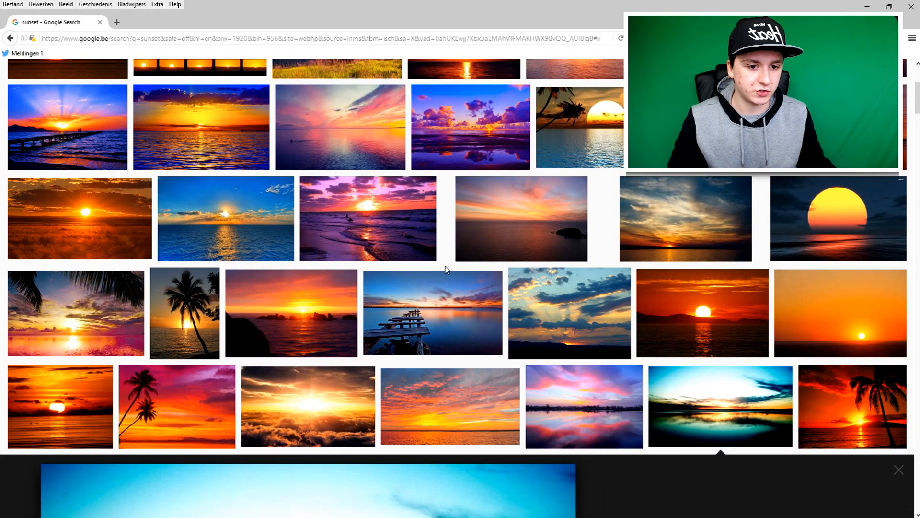
{"action": "left_click", "coordinate": [720, 407]}
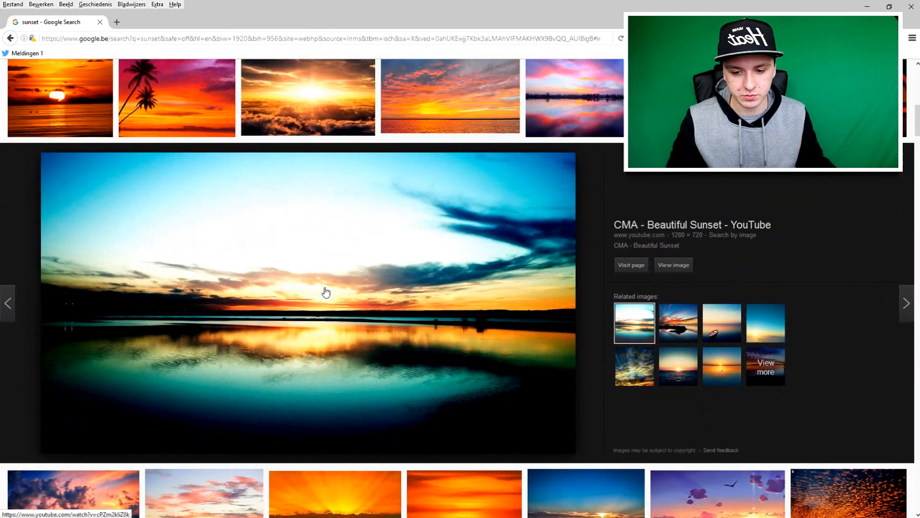
{"action": "mouse_move", "coordinate": [282, 245]}
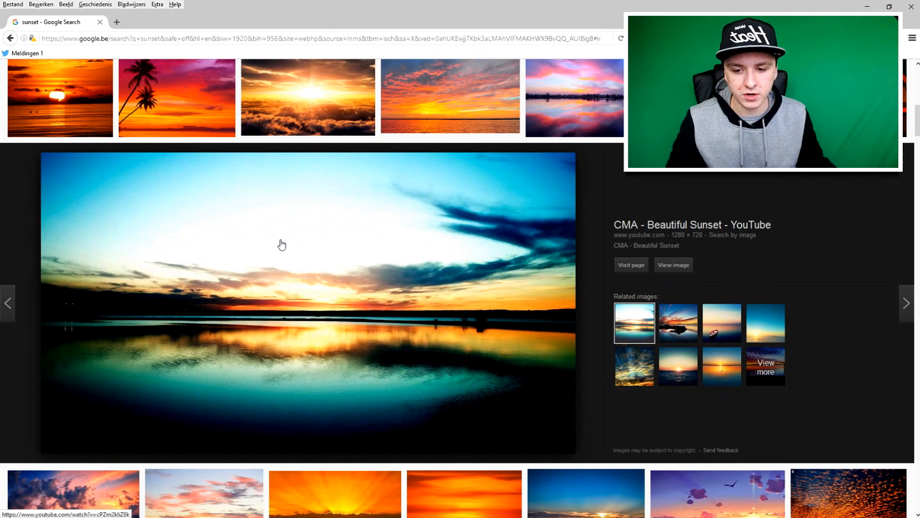
- Save the sunset photo as 6984029-beautiful-sunset-twilight.jpg, overwriting the existing copy
{"action": "left_click", "coordinate": [533, 400]}
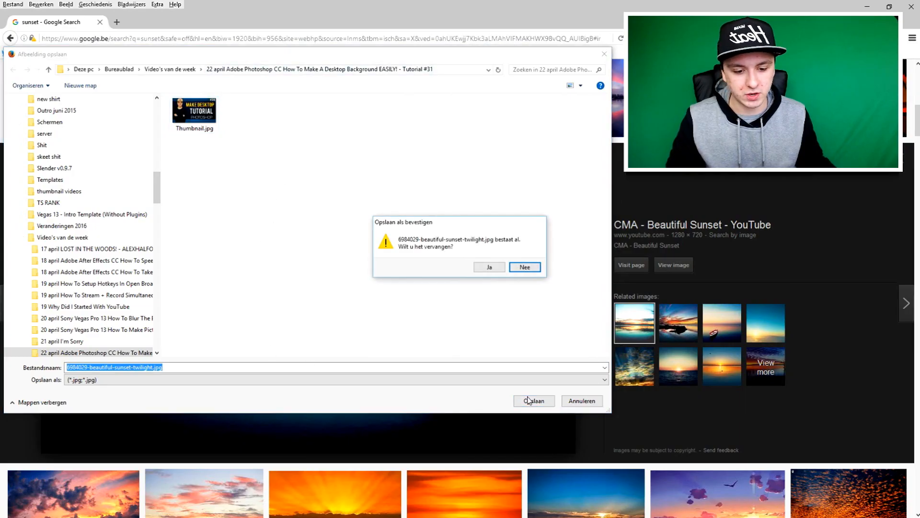
{"action": "left_click", "coordinate": [489, 267]}
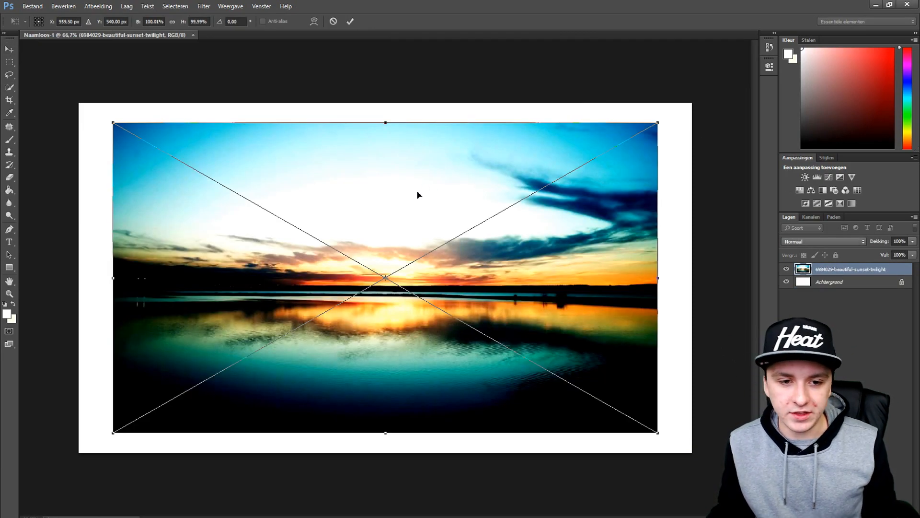
{"action": "mouse_move", "coordinate": [515, 160]}
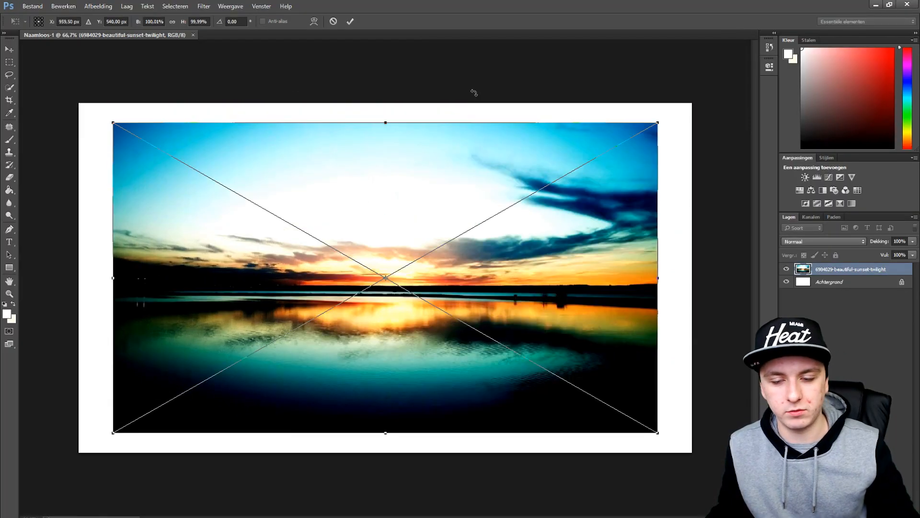
{"action": "mouse_move", "coordinate": [409, 172]}
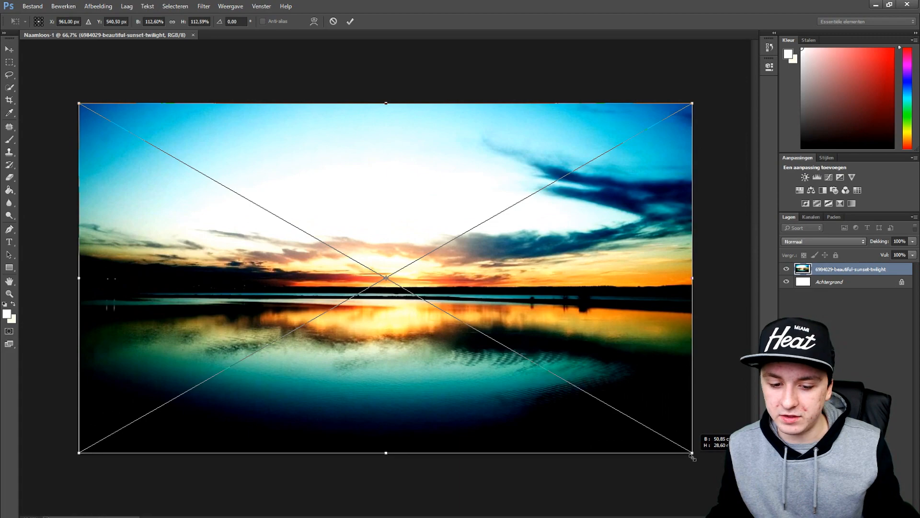
- Commit the sunset layer scaled to fill the 1920 × 1080 canvas
{"action": "left_click", "coordinate": [350, 21]}
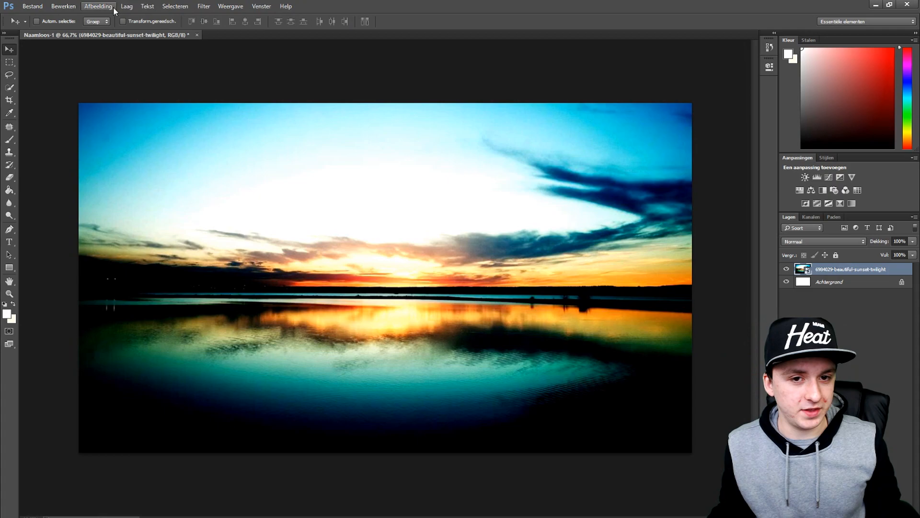
- Save the image as a JPEG named 'Background' in the tutorial folder
{"action": "left_click", "coordinate": [32, 6]}
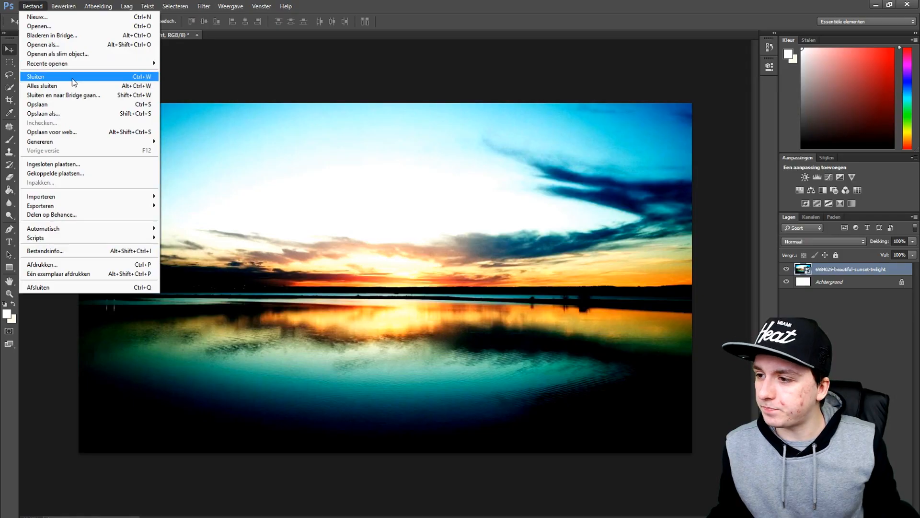
{"action": "left_click", "coordinate": [43, 114]}
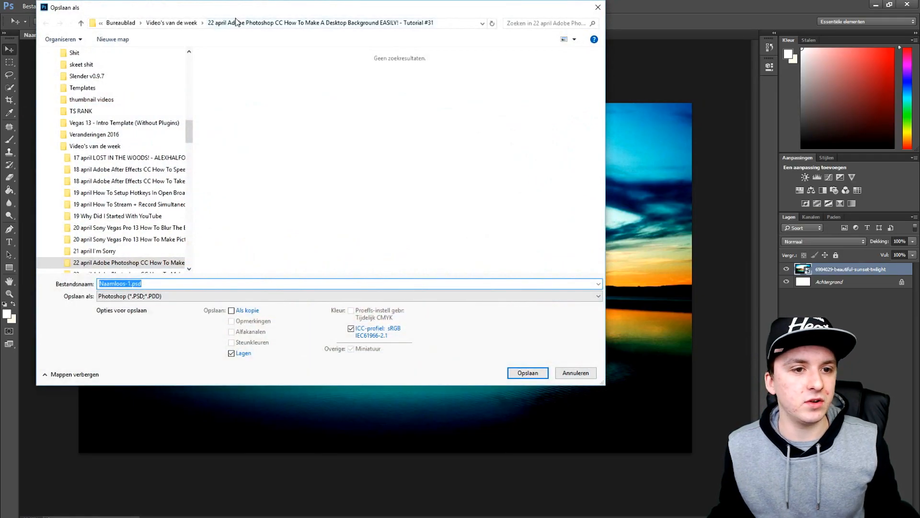
{"action": "left_click", "coordinate": [348, 295]}
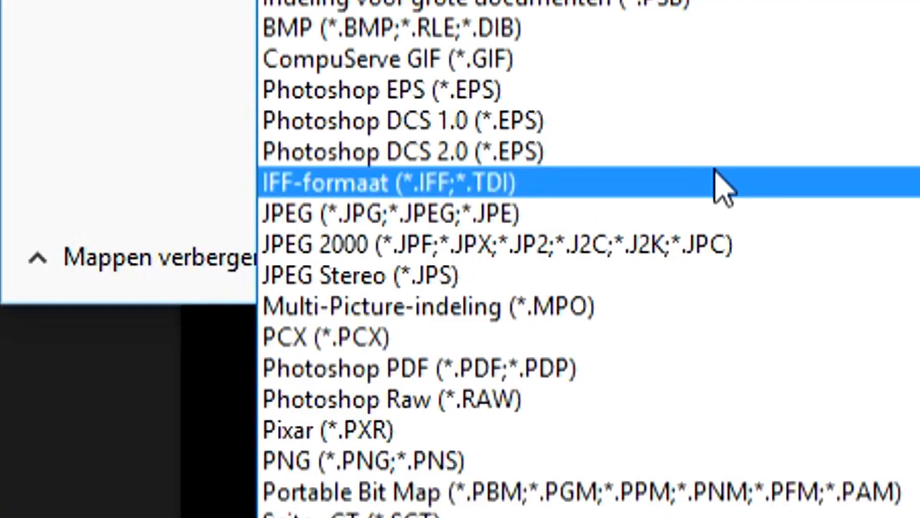
{"action": "left_click", "coordinate": [382, 213]}
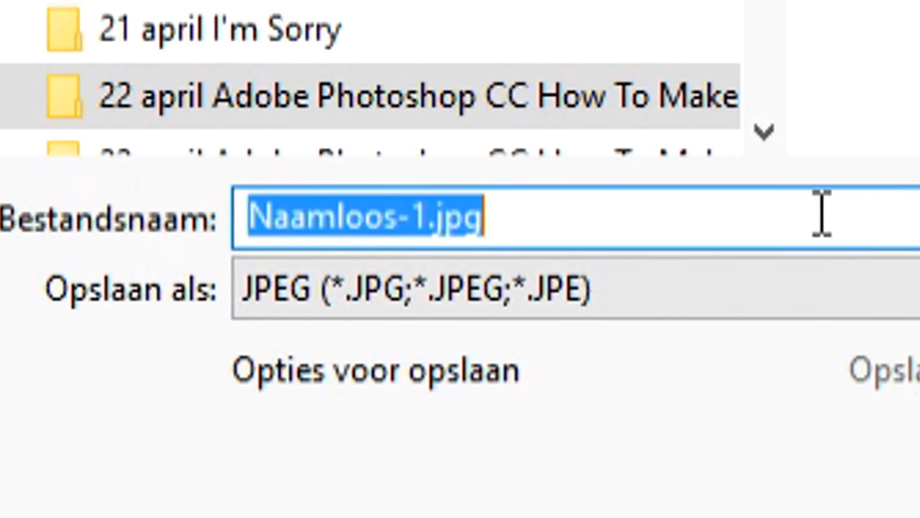
{"action": "type", "text": "Background"}
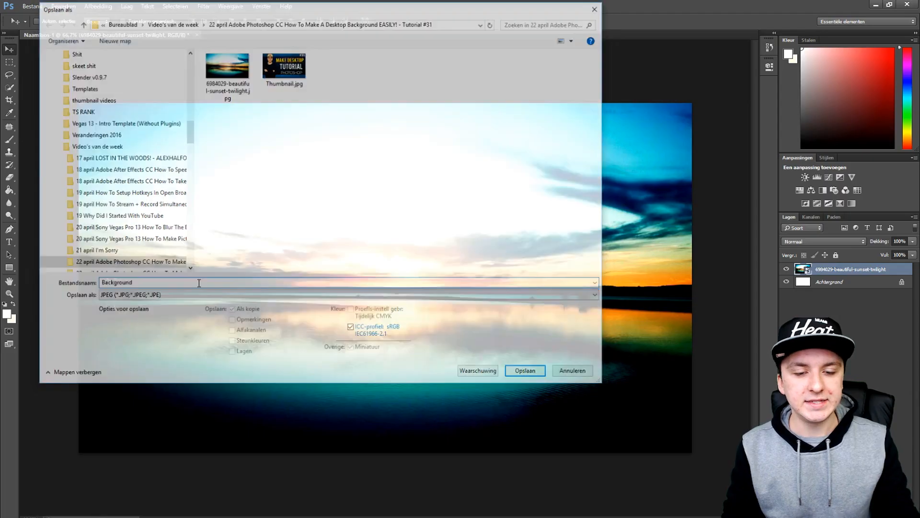
{"action": "left_click", "coordinate": [524, 370]}
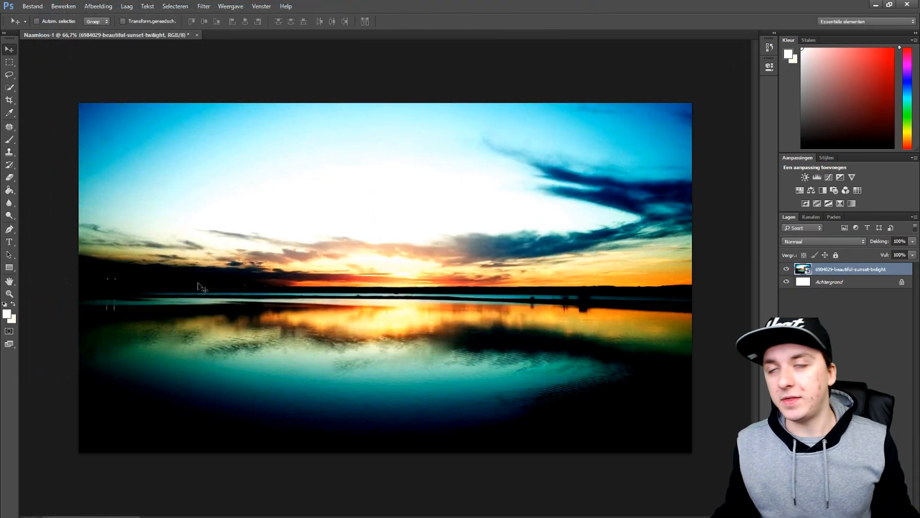
{"action": "mouse_move", "coordinate": [241, 287]}
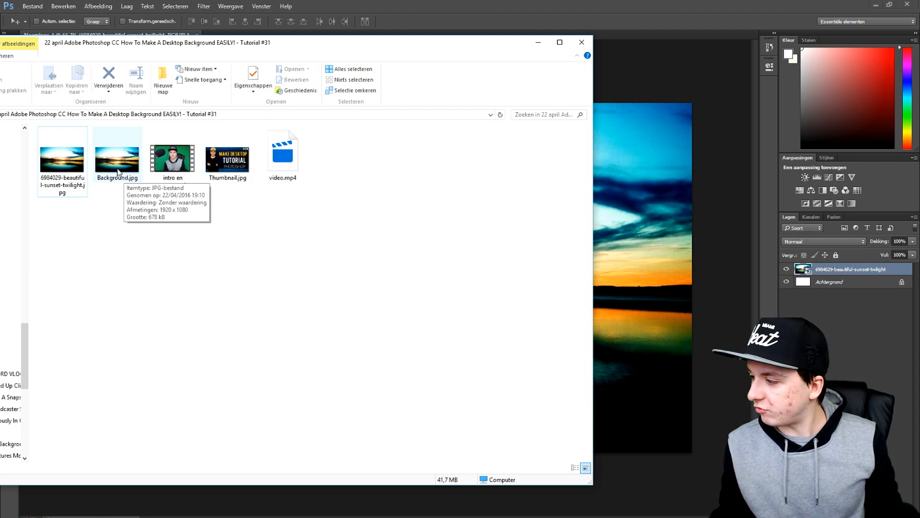
- Open the context menu for the 1920 × 1080 Background.jpg, twice
{"action": "right_click", "coordinate": [117, 156]}
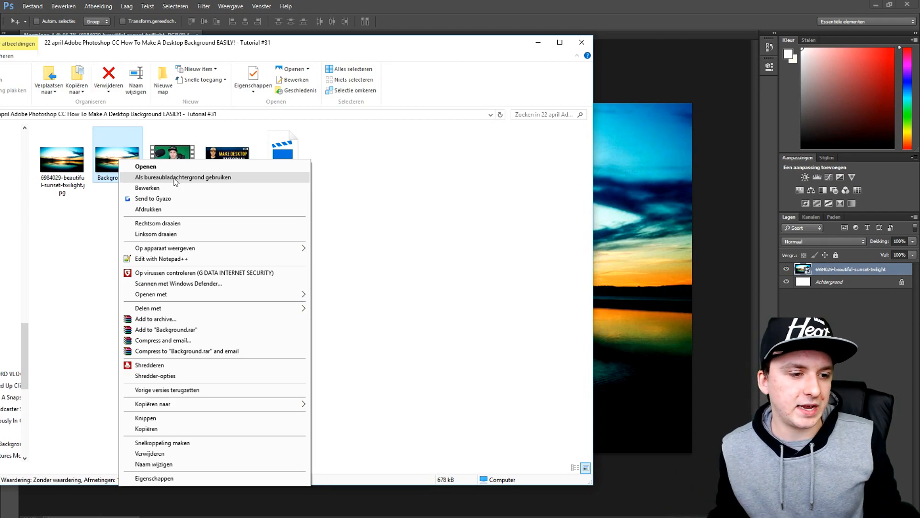
{"action": "mouse_move", "coordinate": [249, 187]}
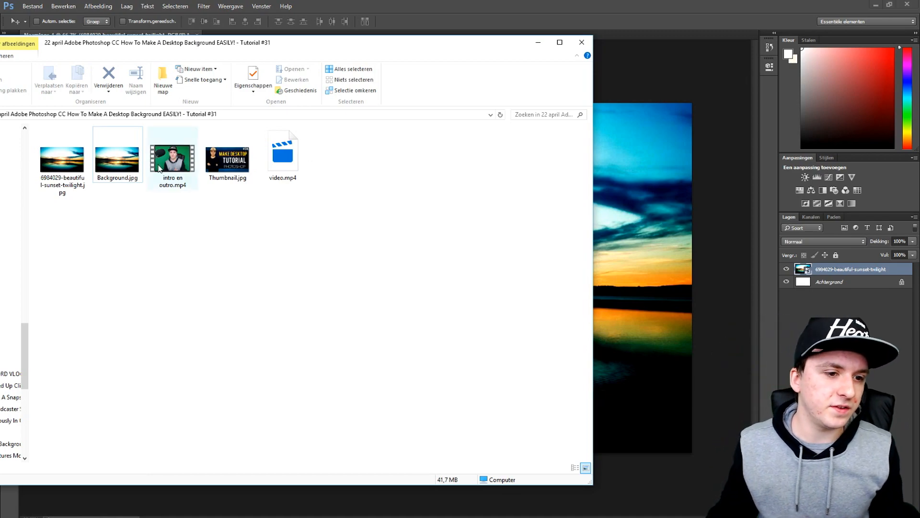
{"action": "right_click", "coordinate": [117, 159]}
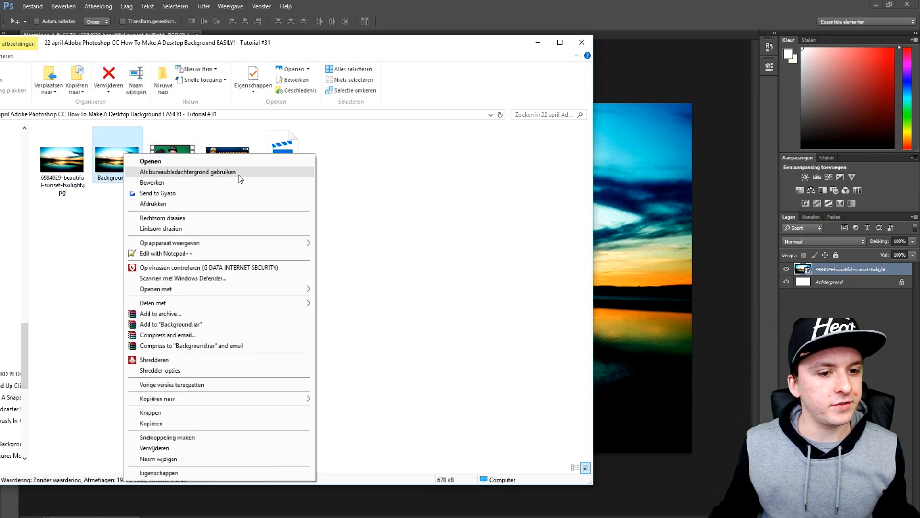
{"action": "mouse_move", "coordinate": [376, 199]}
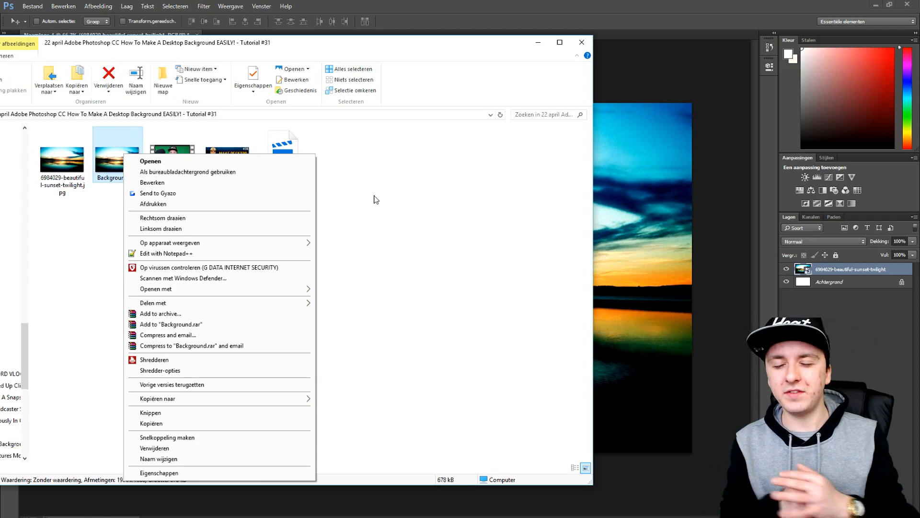